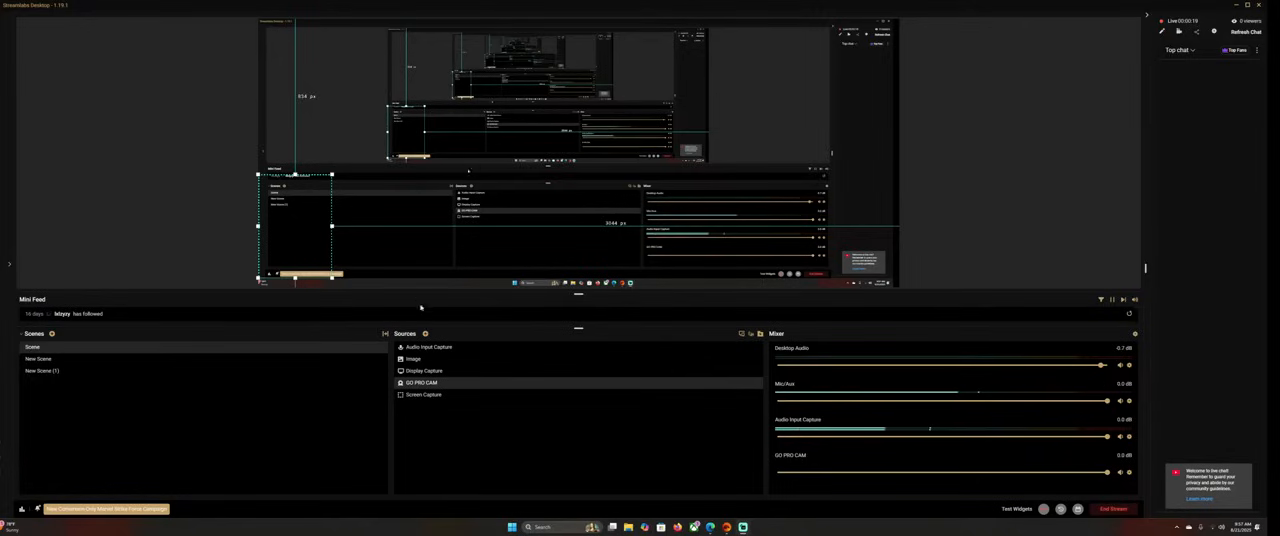
click(424, 332)
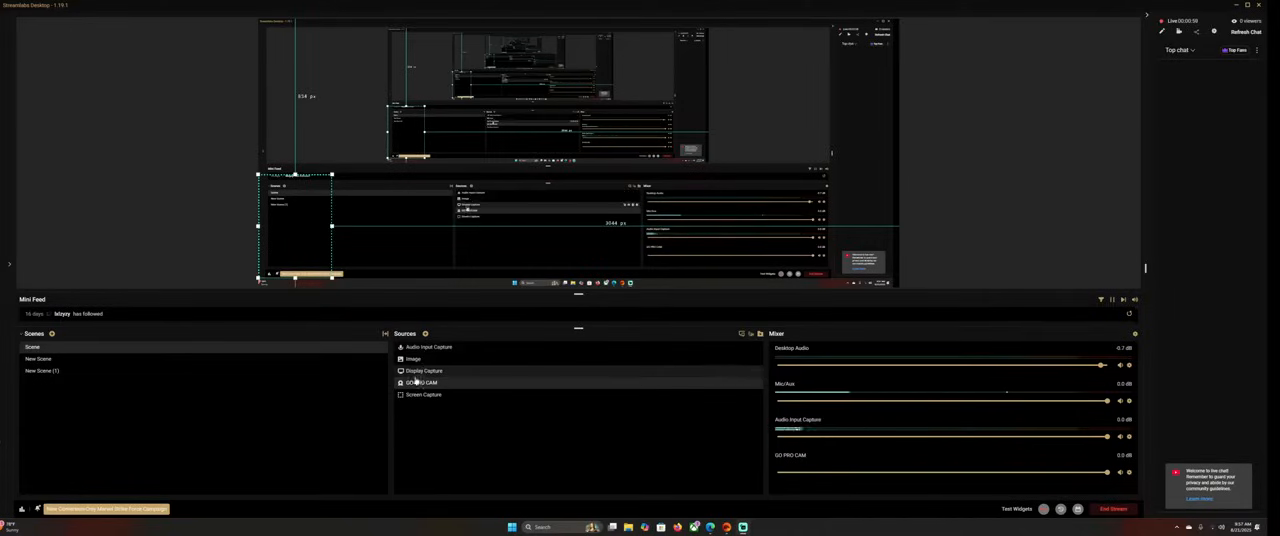
click(420, 384)
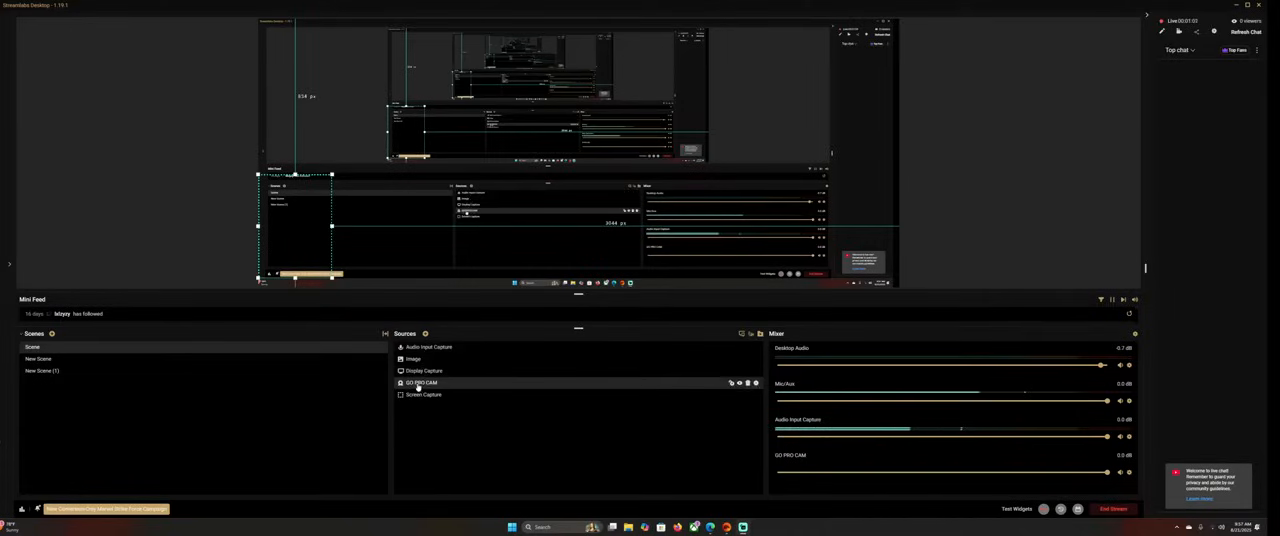